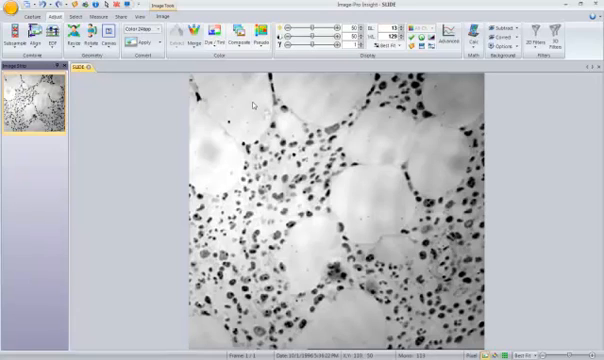
mouse_move(212, 156)
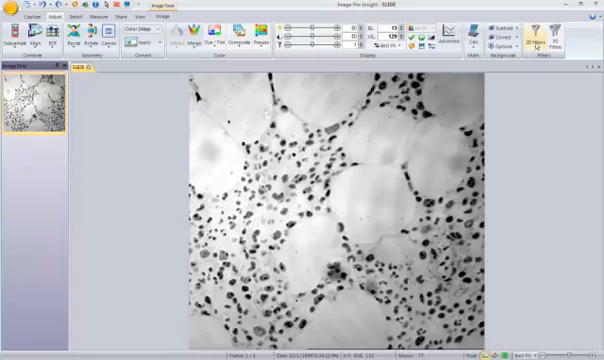
- Show the Filters panel with its preview rectangle placed over the tissue cells
click(530, 34)
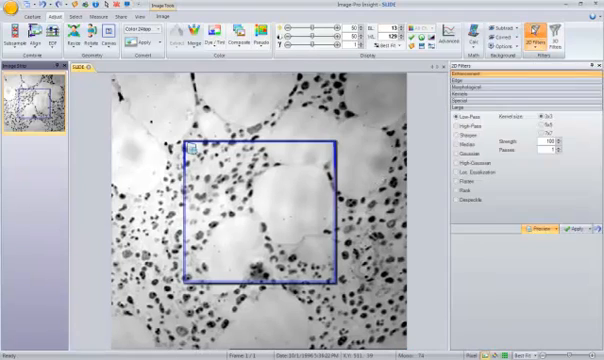